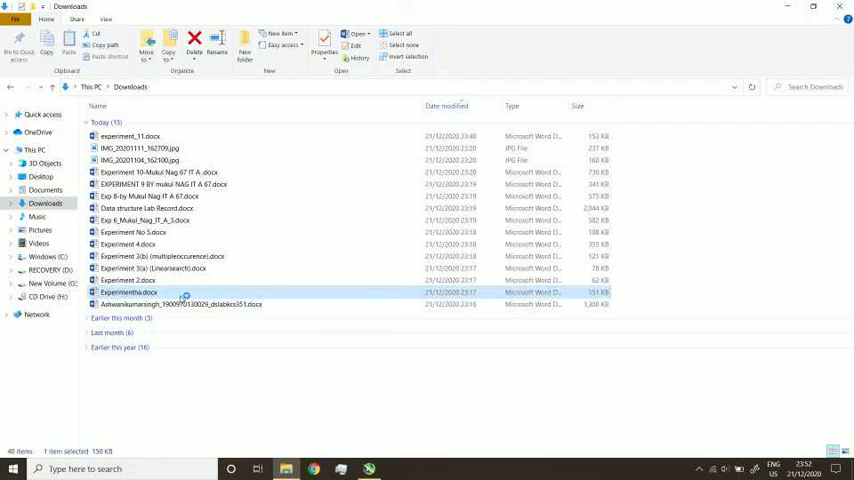
- Open Experimentha.docx from Downloads, review the merge-sort report, and return to the Downloads folder
{"action": "double_click", "coordinate": [128, 292]}
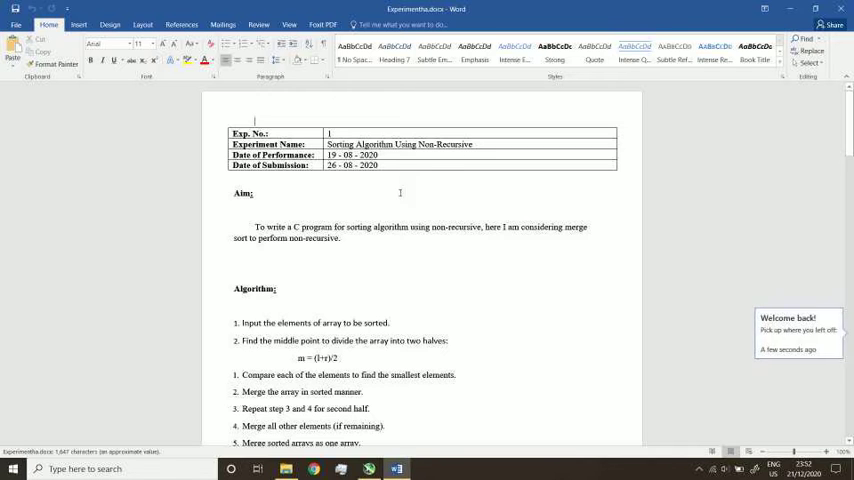
{"action": "scroll", "scroll_direction": "down", "scroll_amount": 3}
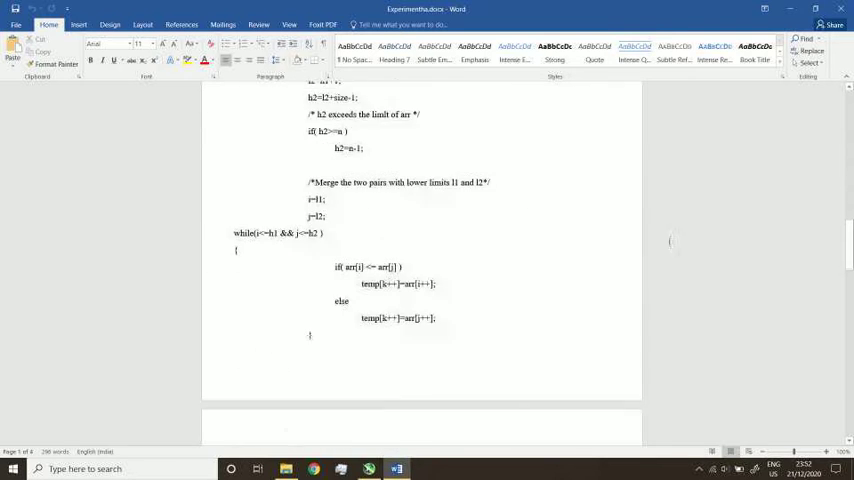
{"action": "scroll", "scroll_direction": "up", "scroll_amount": 3}
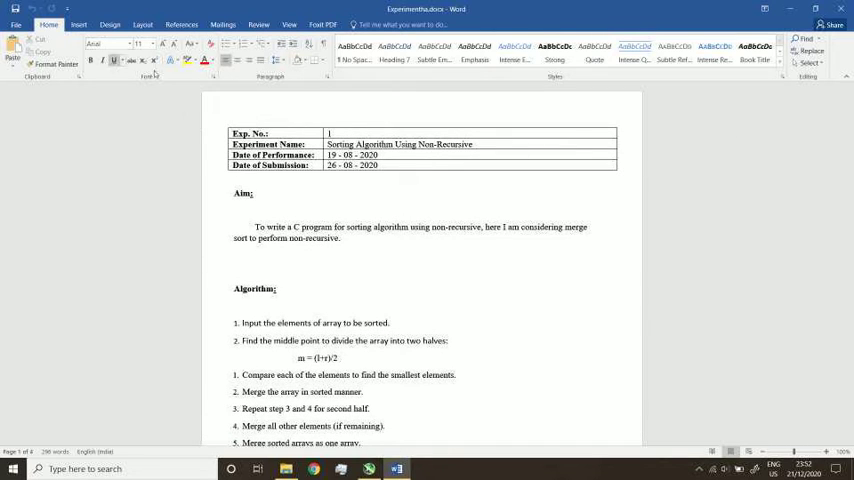
{"action": "left_click", "coordinate": [97, 25]}
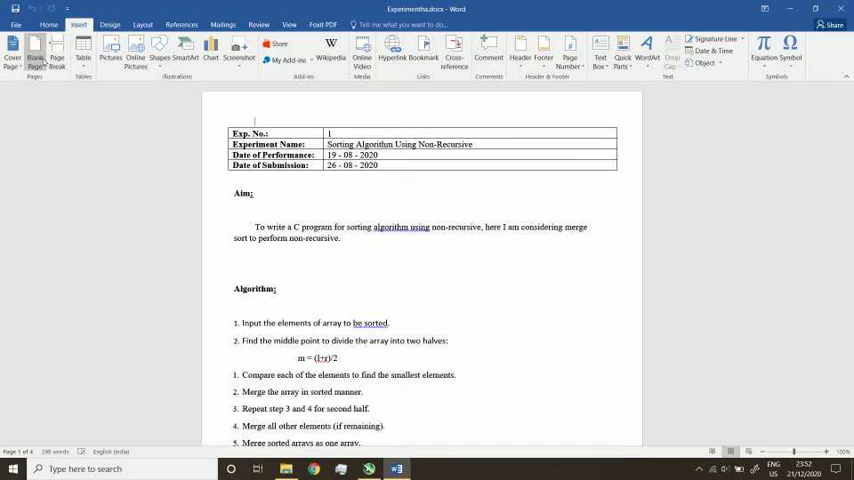
{"action": "scroll", "scroll_direction": "down", "scroll_amount": 3}
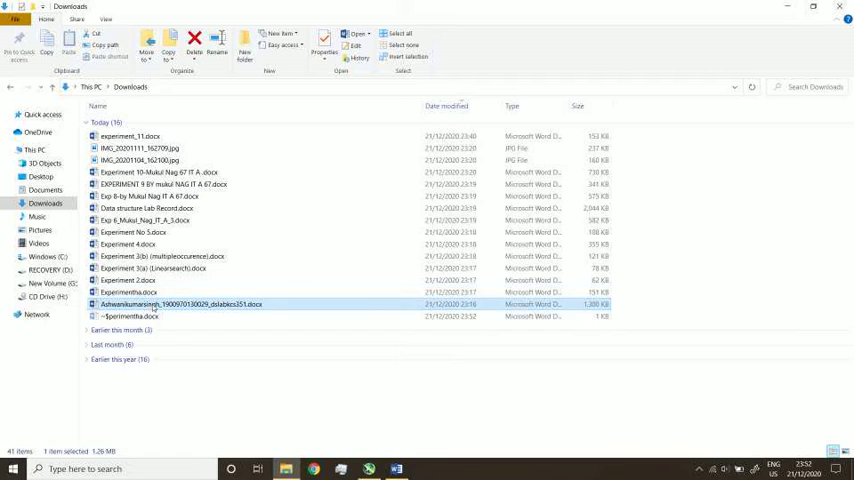
{"action": "double_click", "coordinate": [180, 304]}
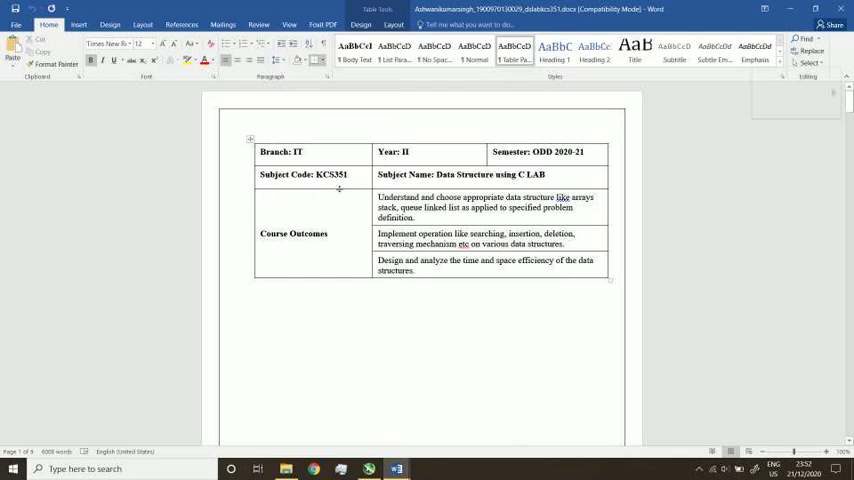
{"action": "scroll", "scroll_direction": "down", "scroll_amount": 3}
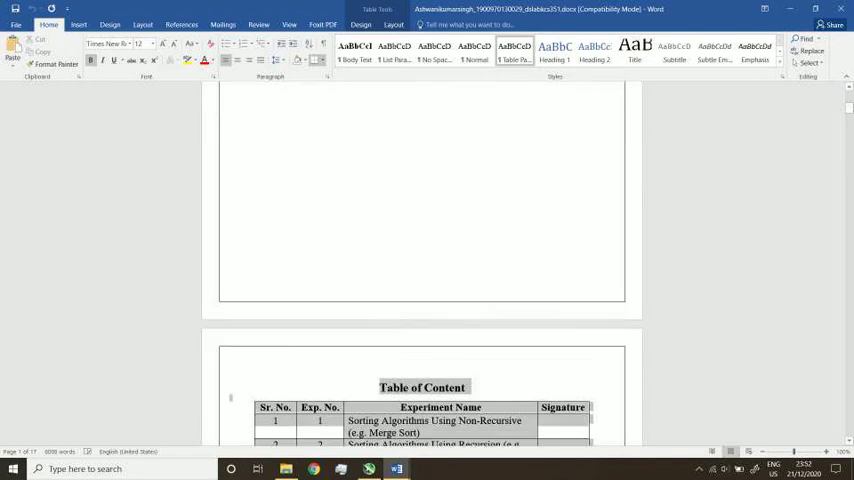
{"action": "scroll", "scroll_direction": "down", "scroll_amount": 3}
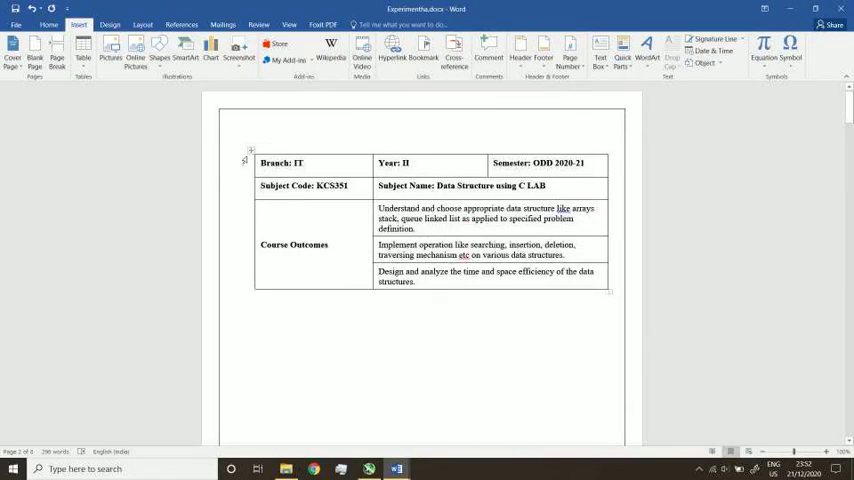
- Insert a blank page after the merge-sort output, making Experimentha.docx seven pages
{"action": "scroll", "scroll_direction": "down", "scroll_amount": 3}
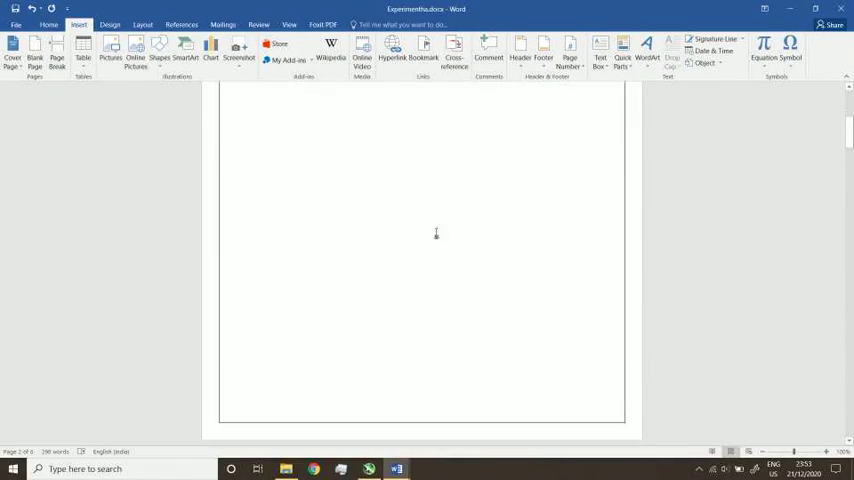
{"action": "scroll", "scroll_direction": "up", "scroll_amount": 3}
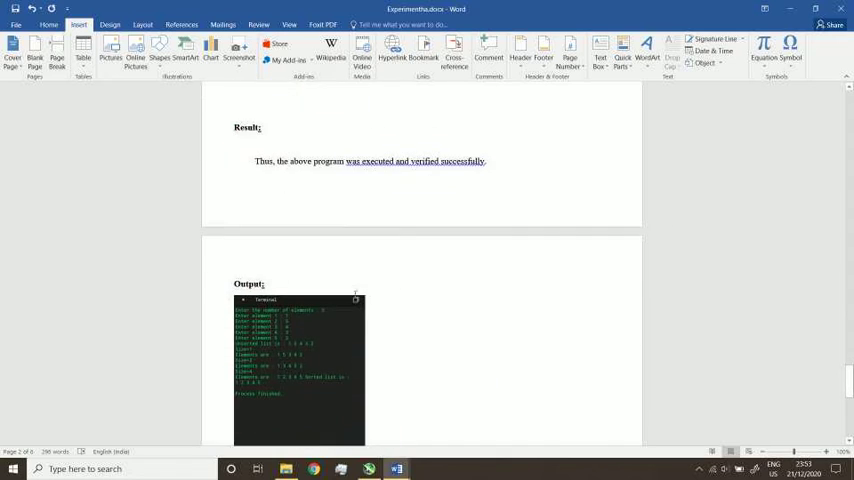
{"action": "scroll", "scroll_direction": "down", "scroll_amount": 3}
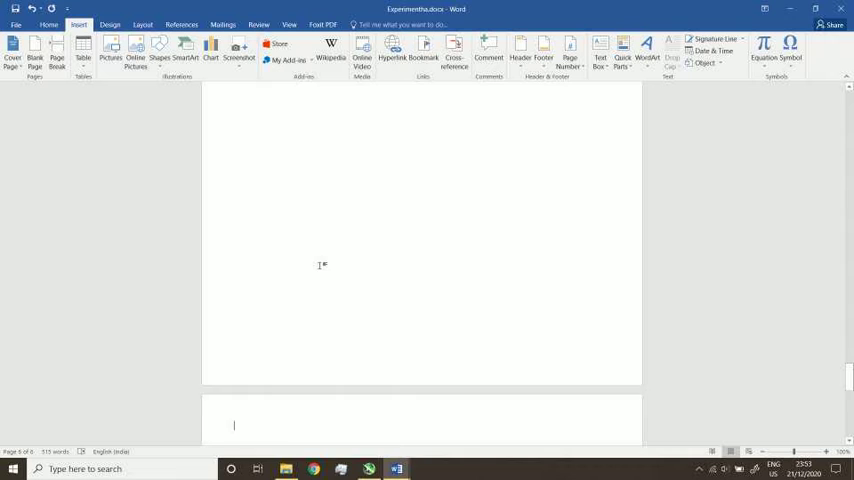
{"action": "scroll", "scroll_direction": "down", "scroll_amount": 3}
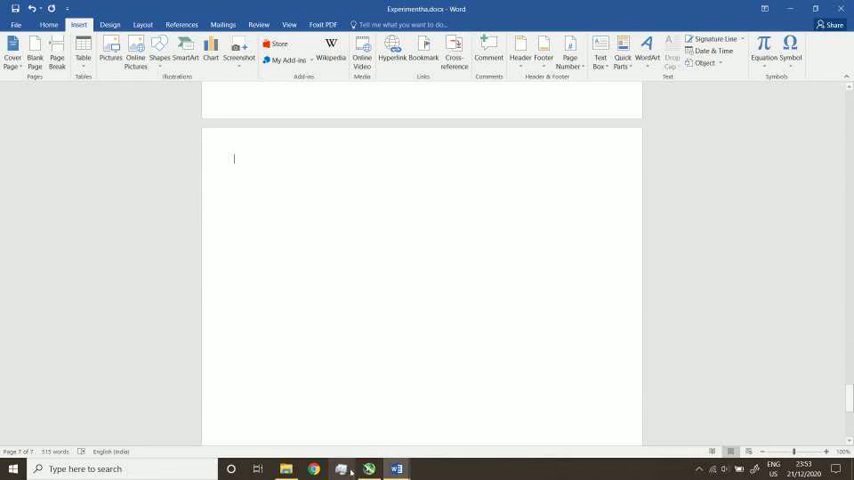
- Reopen the lab record from Downloads and paste its Course Outcomes cover page onto the report's last page
{"action": "left_click", "coordinate": [293, 468]}
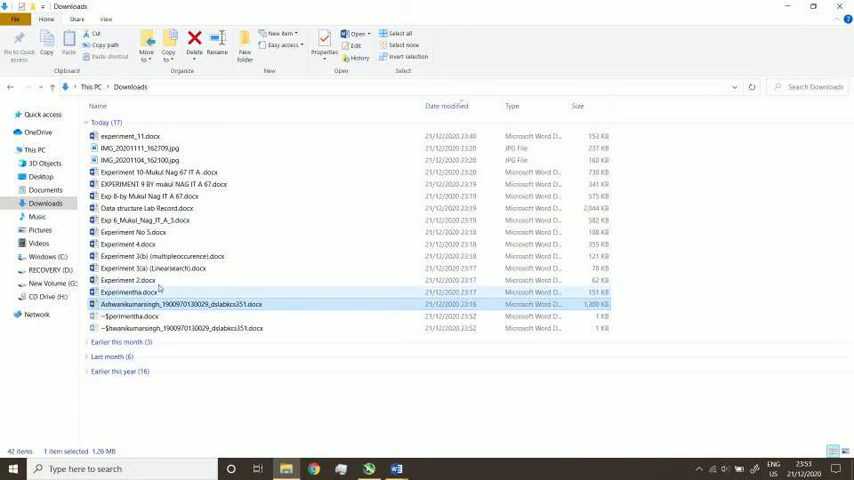
{"action": "double_click", "coordinate": [126, 291]}
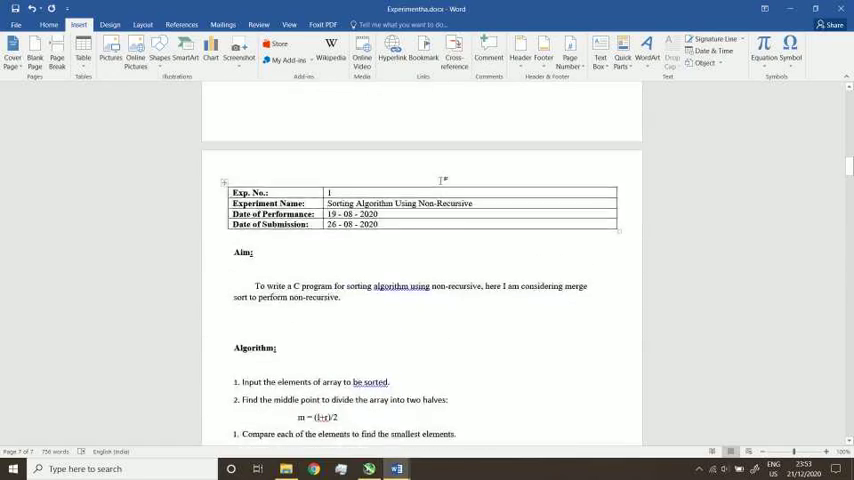
{"action": "scroll", "scroll_direction": "down", "scroll_amount": 3}
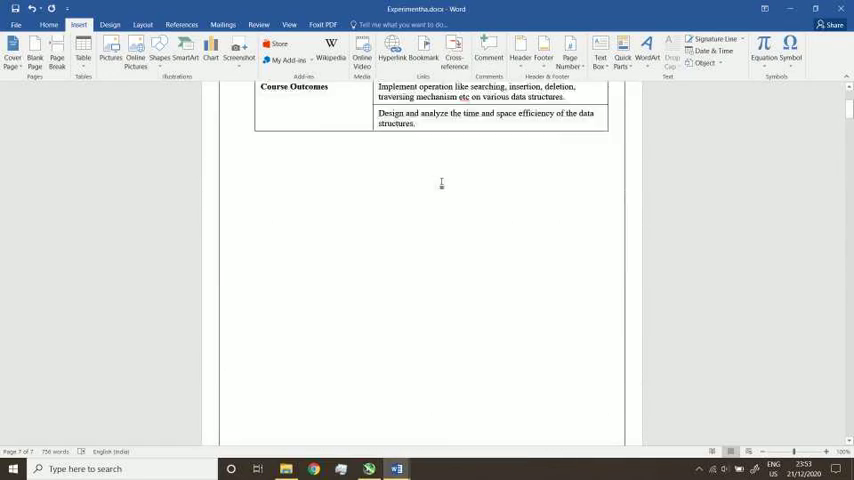